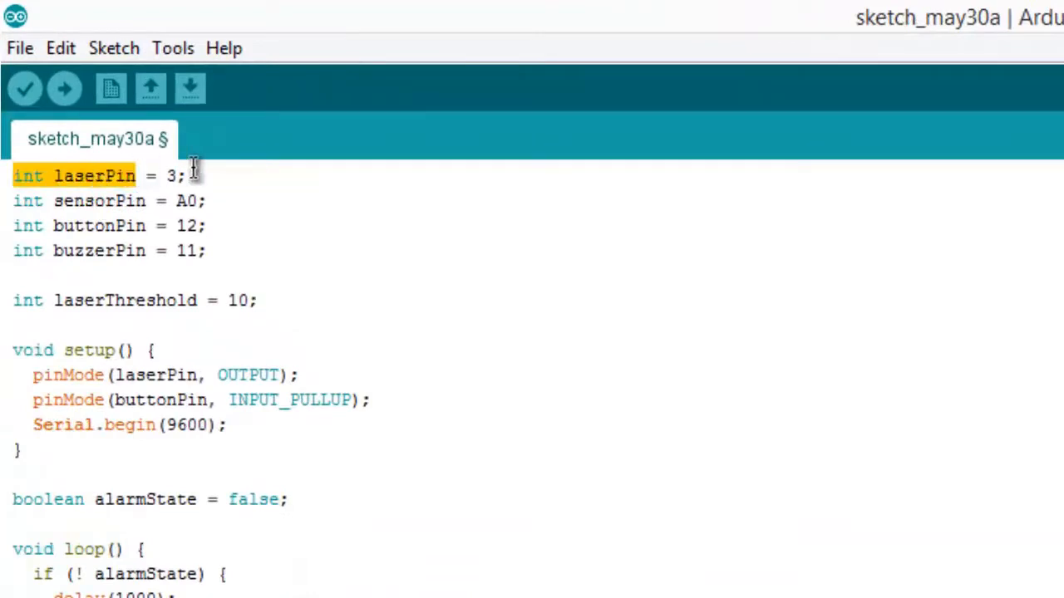
Step: Review the sketch code around the alarmState declaration before saving
left_click(106, 199)
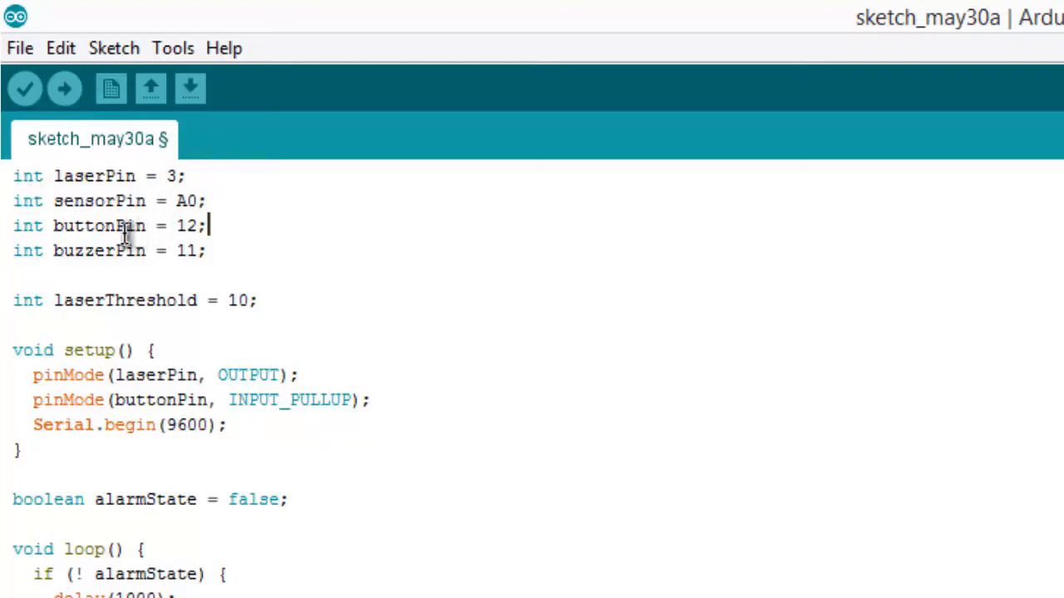
mouse_move(25, 236)
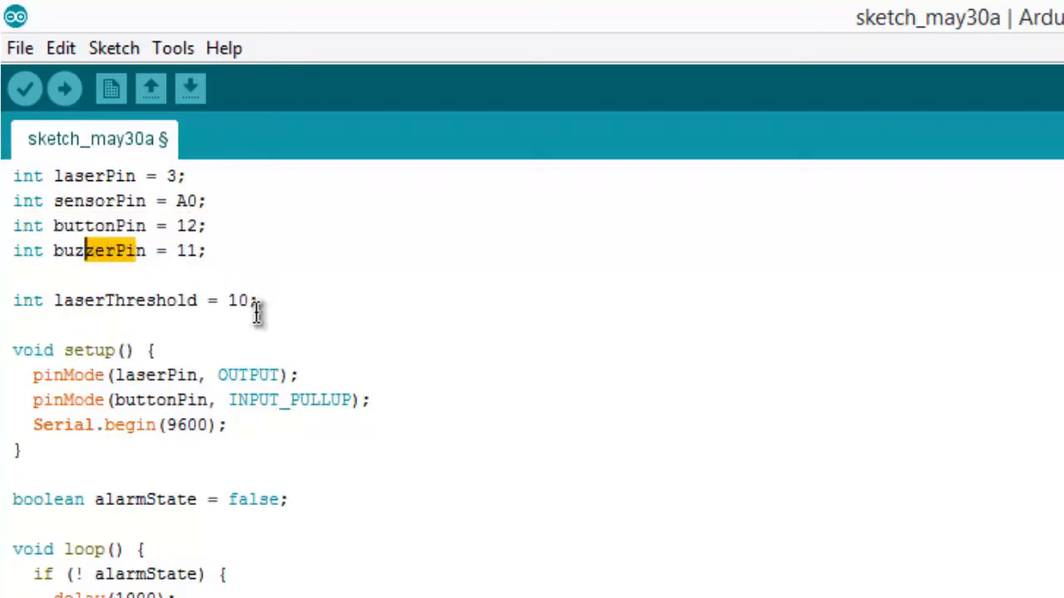
double_click(239, 300)
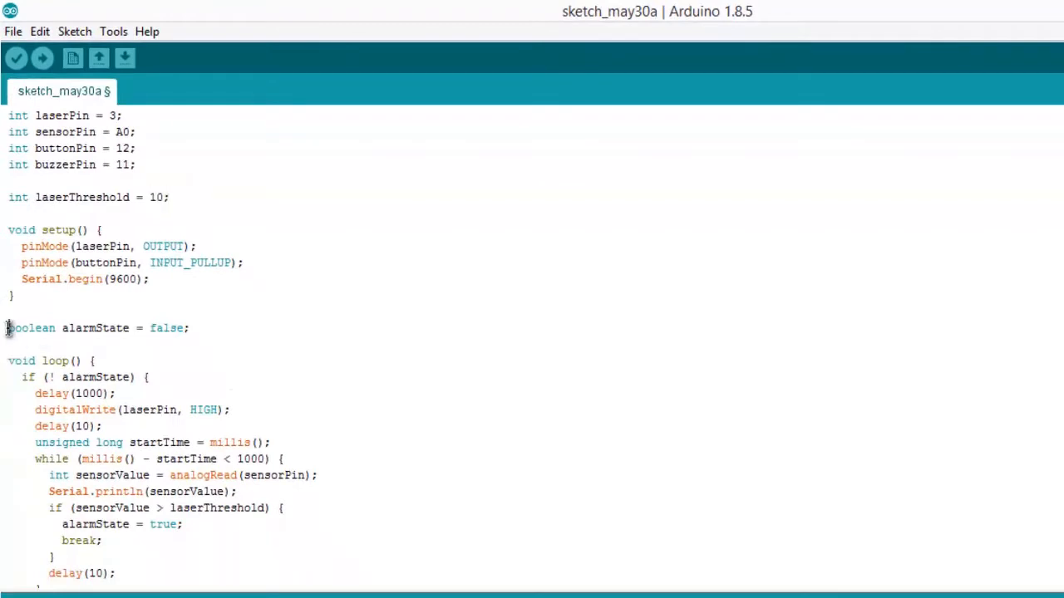
triple_click(96, 328)
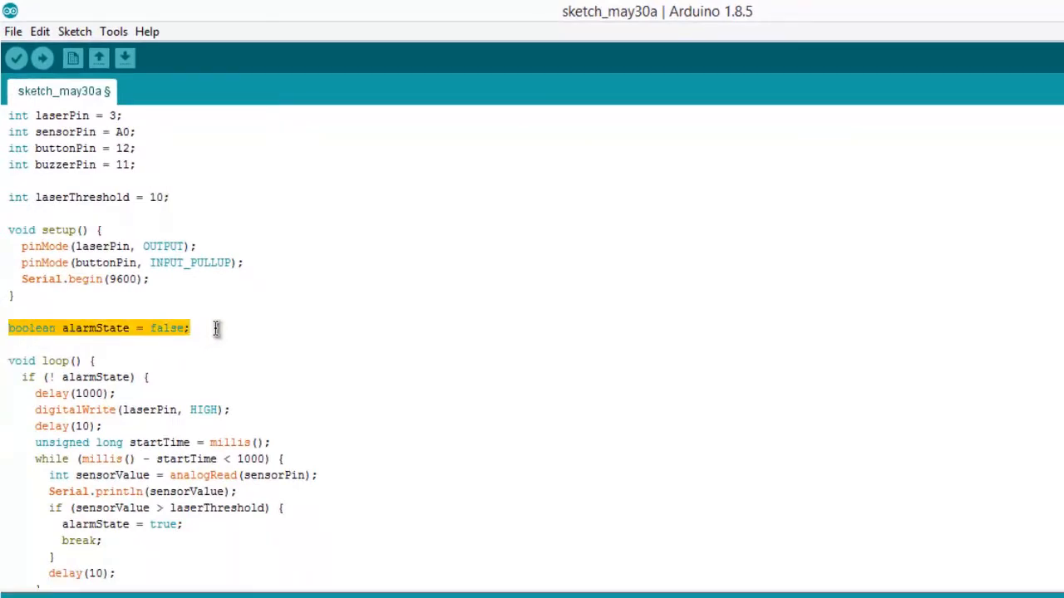
scroll("down", 3)
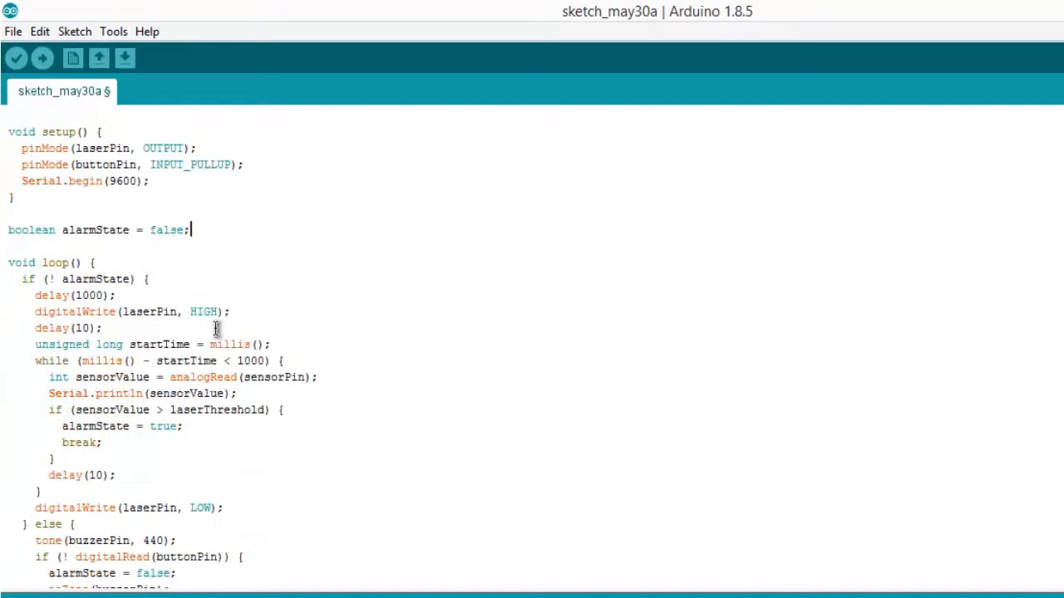
mouse_move(170, 297)
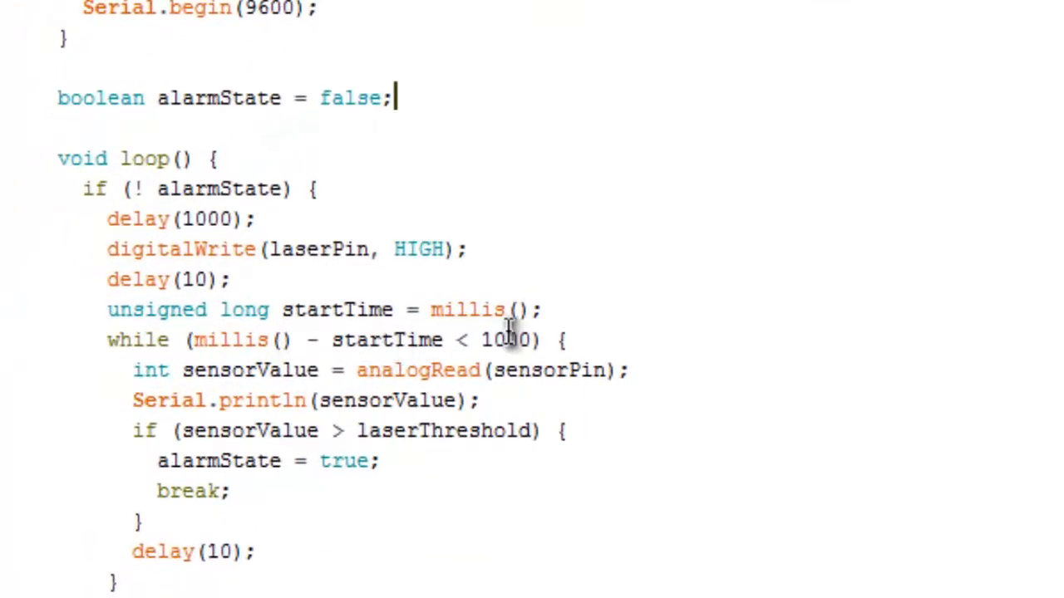
mouse_move(486, 399)
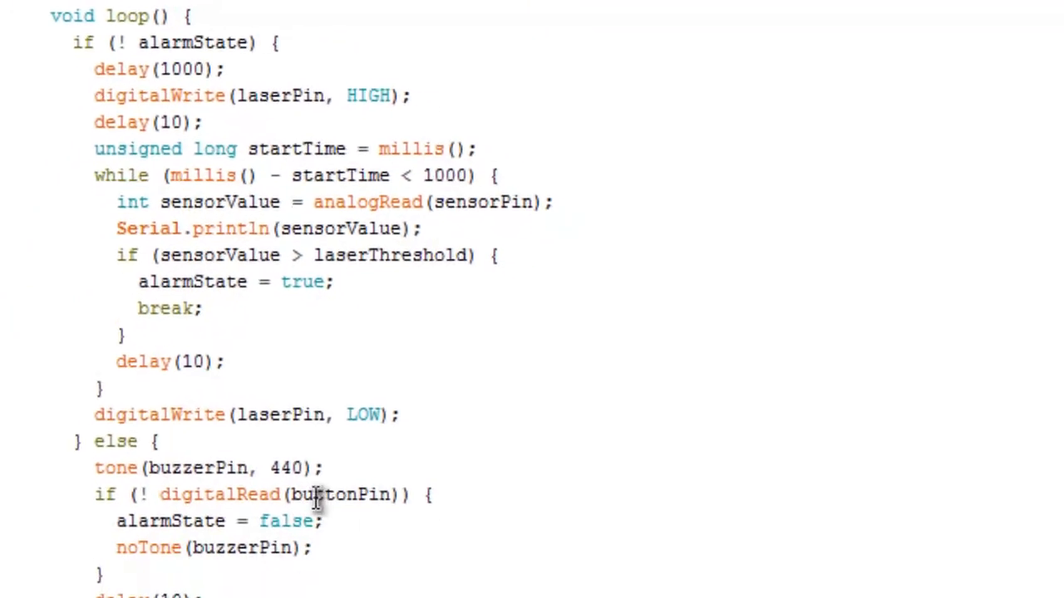
scroll("down", 3)
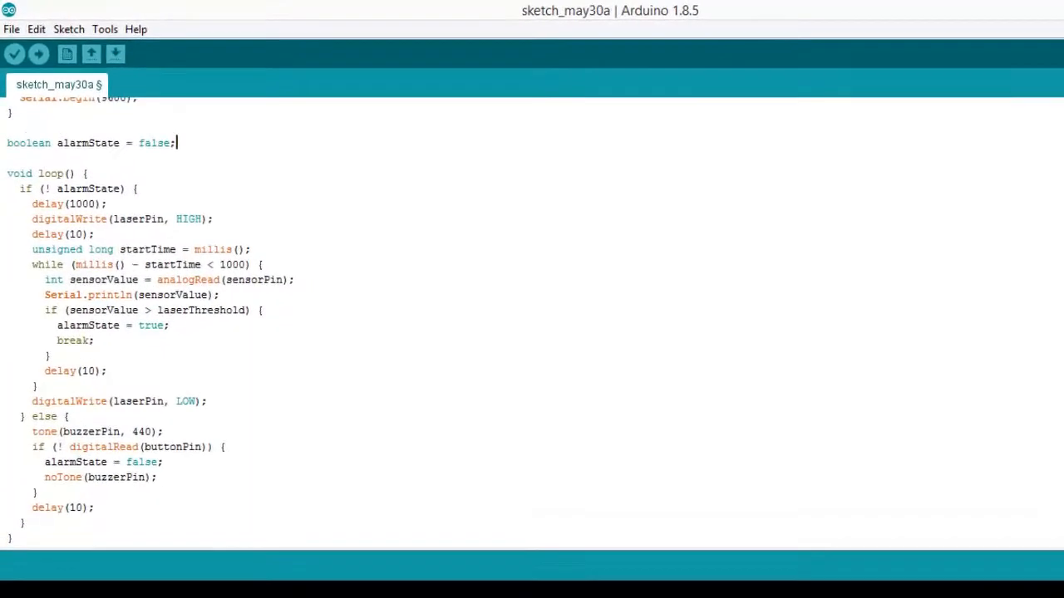
mouse_move(15, 60)
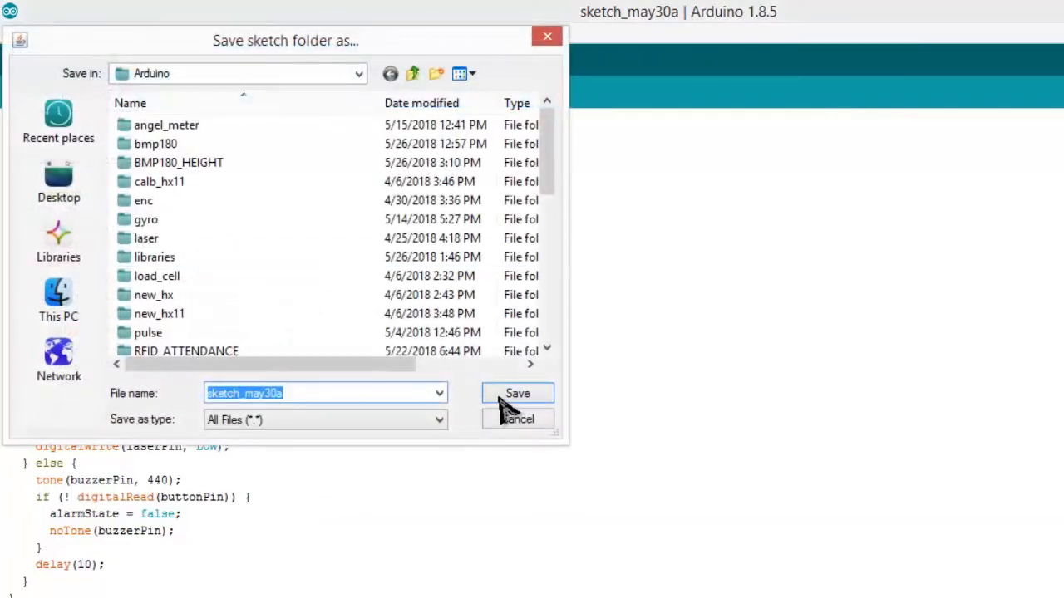
Step: Save the sketch as sketch_may30a in the Arduino folder and start compiling
left_click(517, 392)
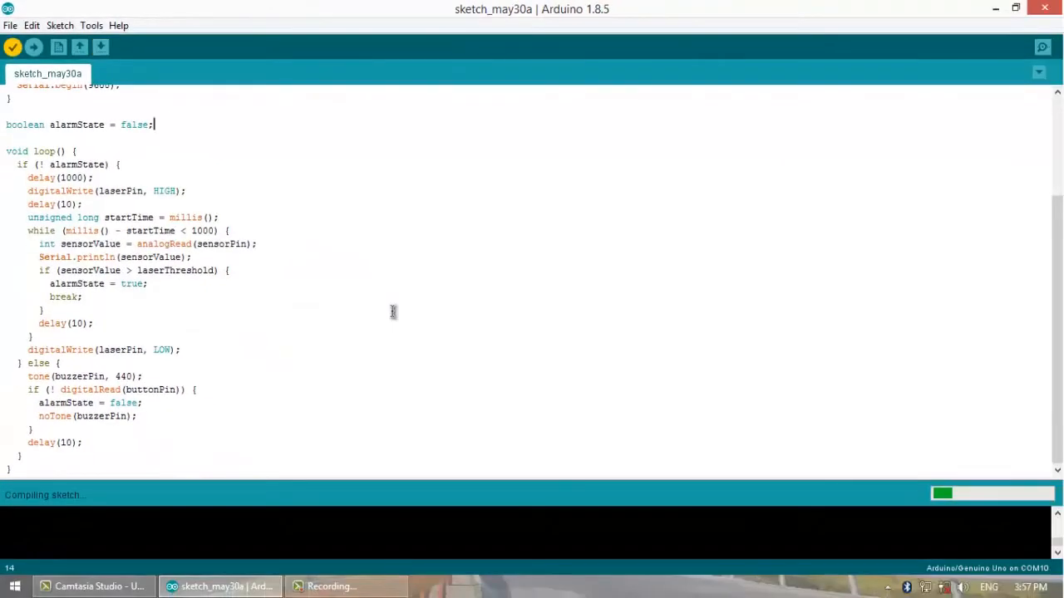